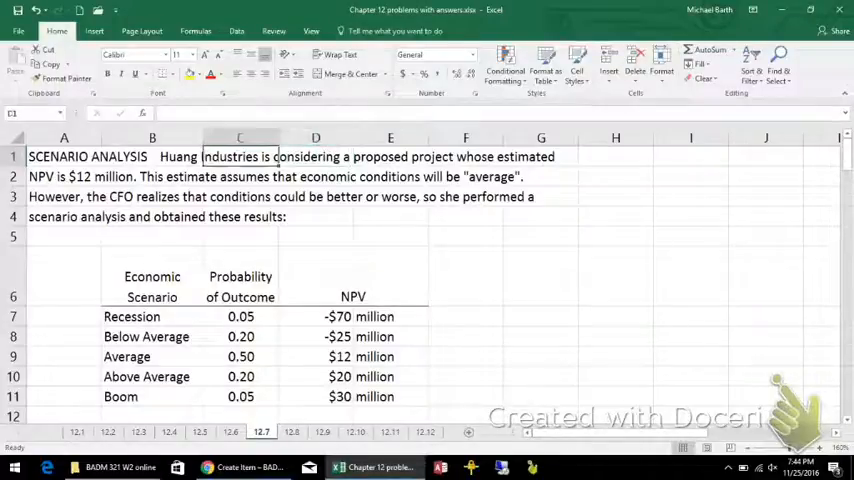
Step: Copy each scenario's probability and NPV into columns B and C from row 17
{"action": "left_click", "coordinate": [64, 196]}
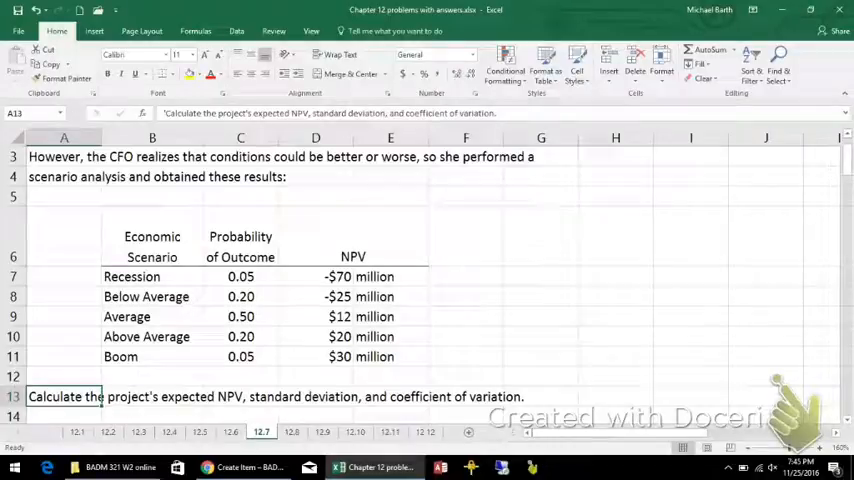
{"action": "left_click", "coordinate": [63, 336]}
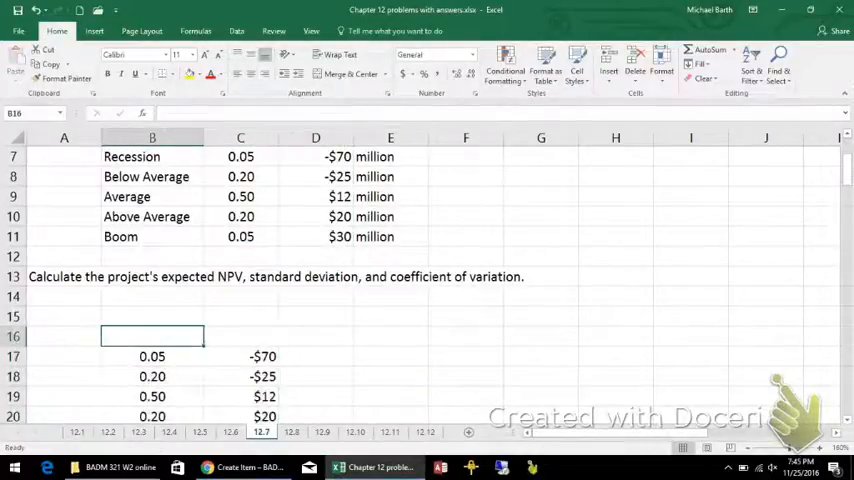
Step: Add Weights, Values and W x V headers, multiply each pair, and AutoSum to $3.00 in D23
{"action": "type", "text": "Weights"}
{"action": "left_click", "coordinate": [241, 336]}
{"action": "type", "text": "Values"}
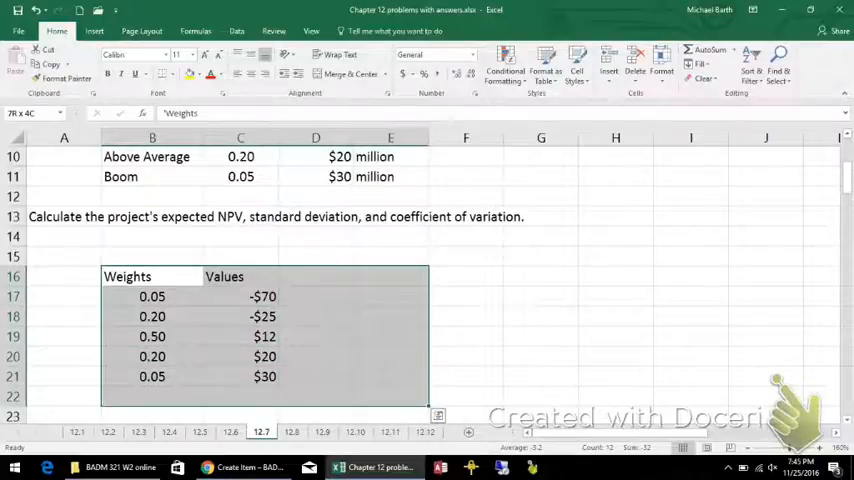
{"action": "left_click", "coordinate": [152, 276]}
{"action": "type", "text": "W x V"}
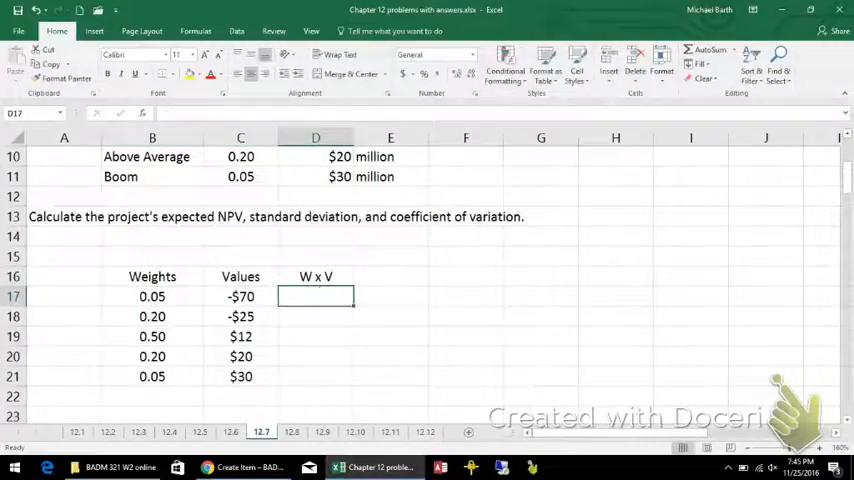
{"action": "type", "text": "=C17("}
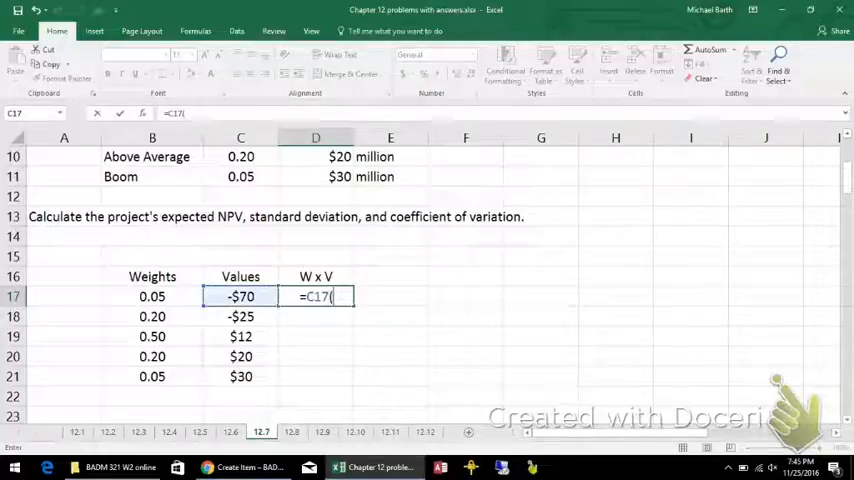
{"action": "type", "text": "*"}
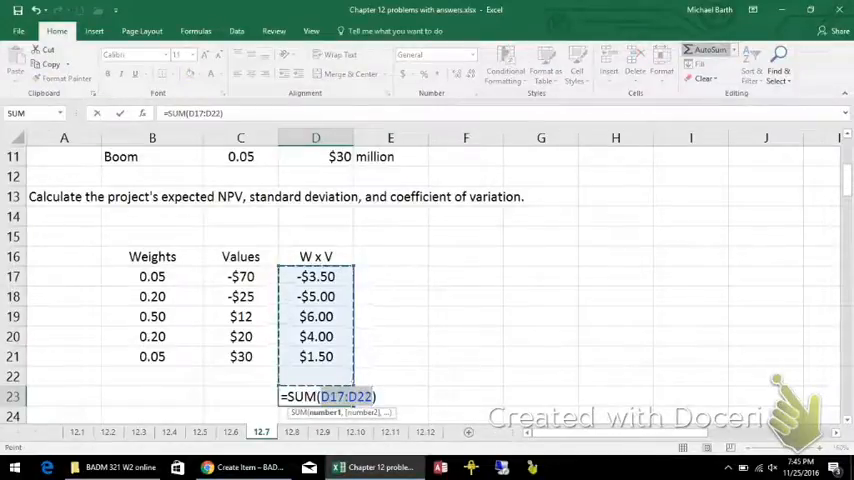
{"action": "key", "text": "Return"}
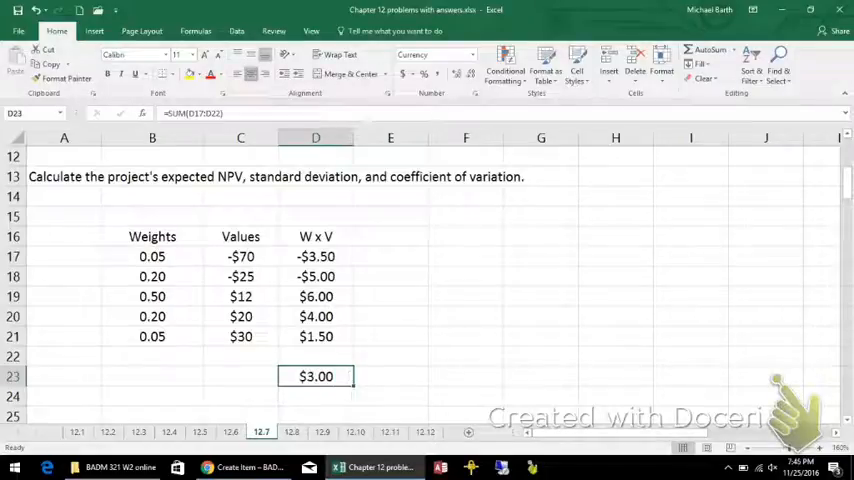
Step: Label C23 'E[NPV]' and fill C23:D23 yellow
{"action": "left_click", "coordinate": [240, 376]}
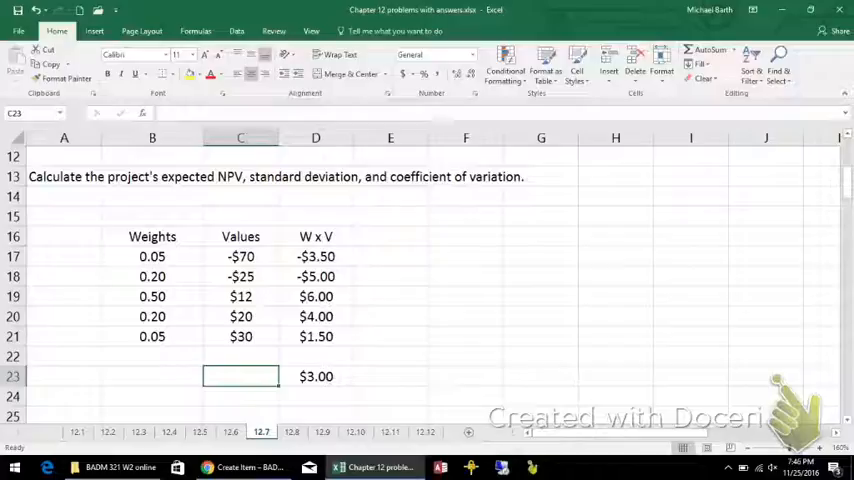
{"action": "type", "text": "E"}
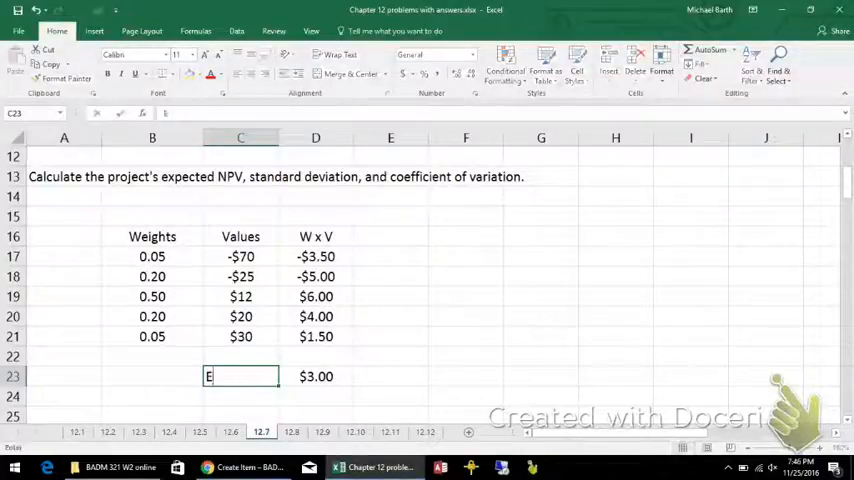
{"action": "type", "text": "E[NPV"}
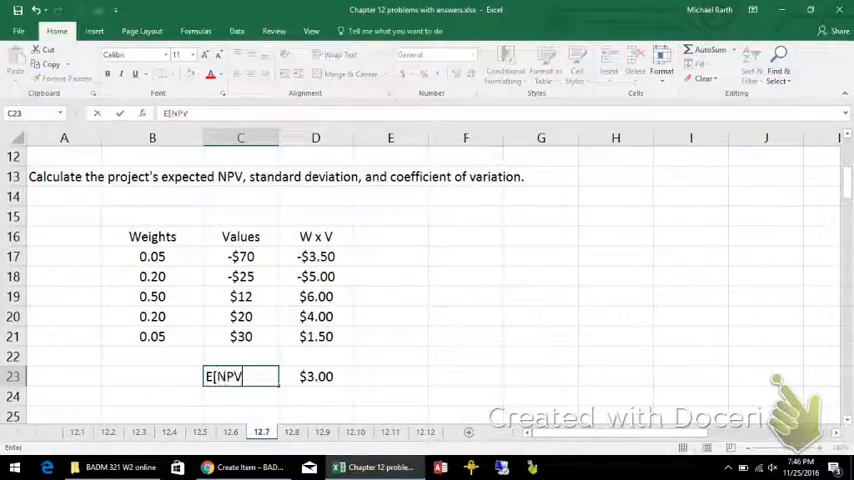
{"action": "type", "text": ")"}
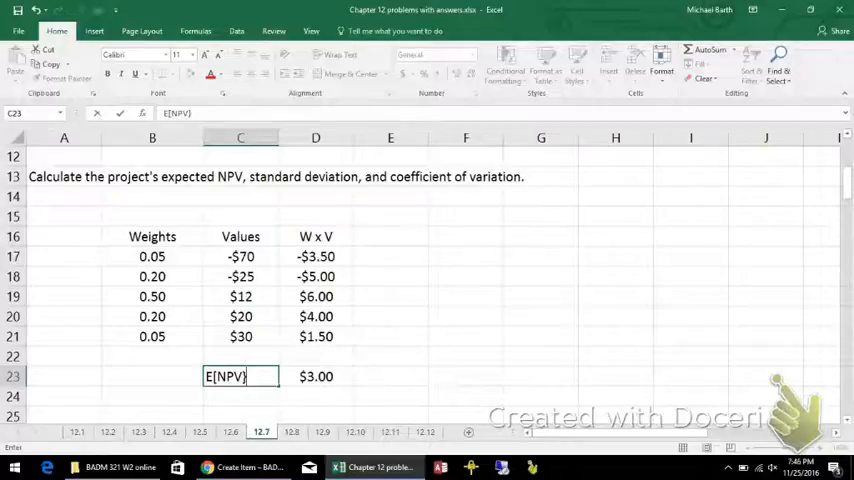
{"action": "key", "text": "Backspace"}
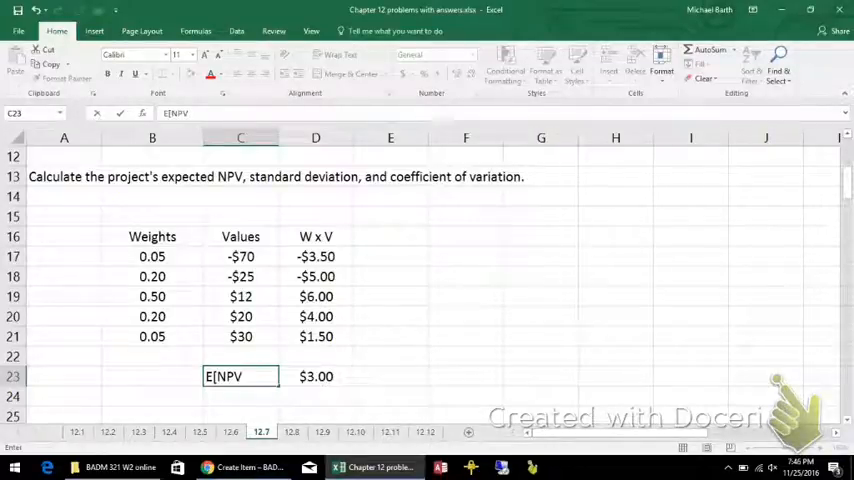
{"action": "type", "text": "]"}
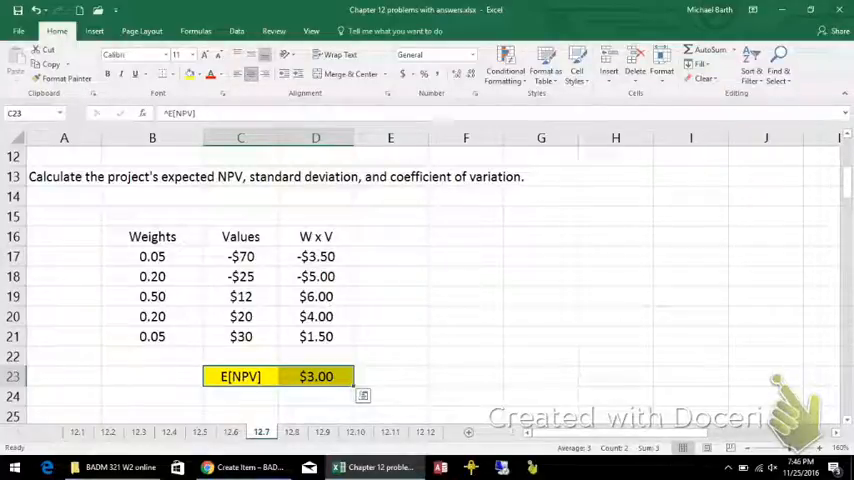
{"action": "left_click", "coordinate": [465, 236]}
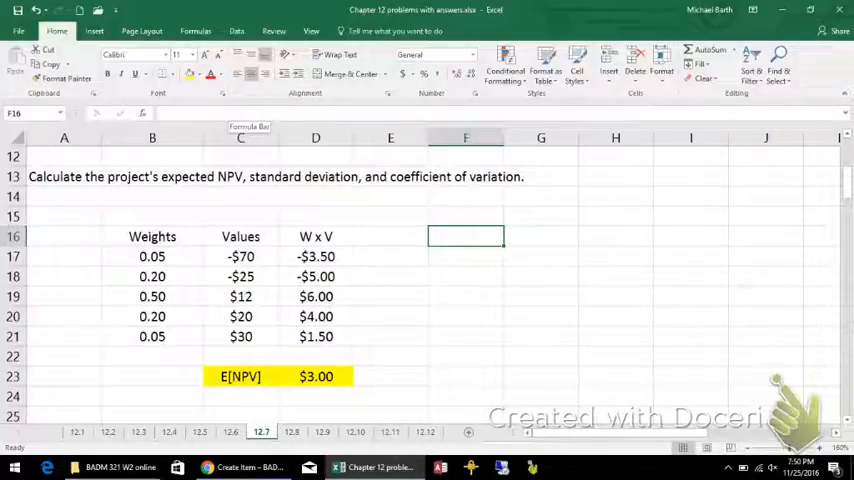
Step: Add a 'devn from mean' column with =C17-$D$23 filled down to F21
{"action": "type", "text": "dev"}
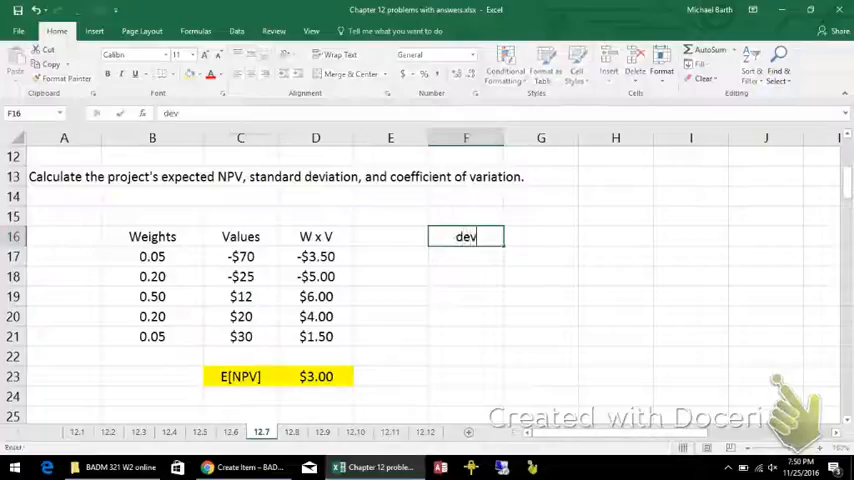
{"action": "type", "text": "n from mean"}
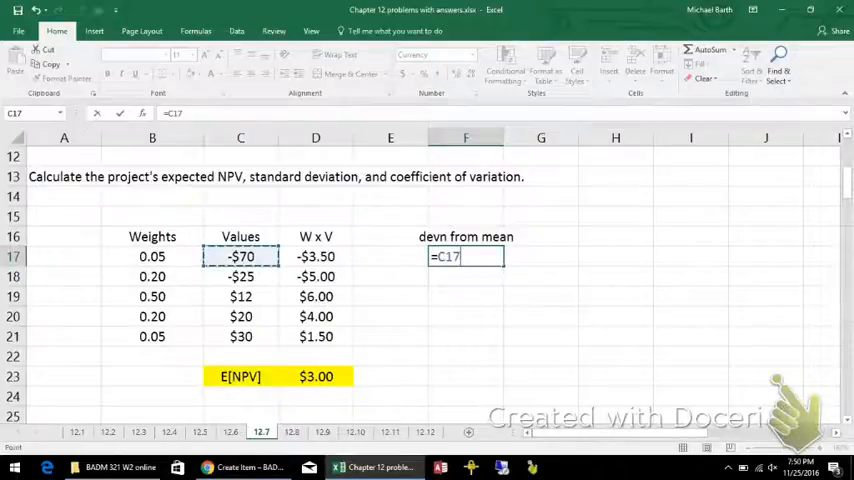
{"action": "type", "text": "-D23"}
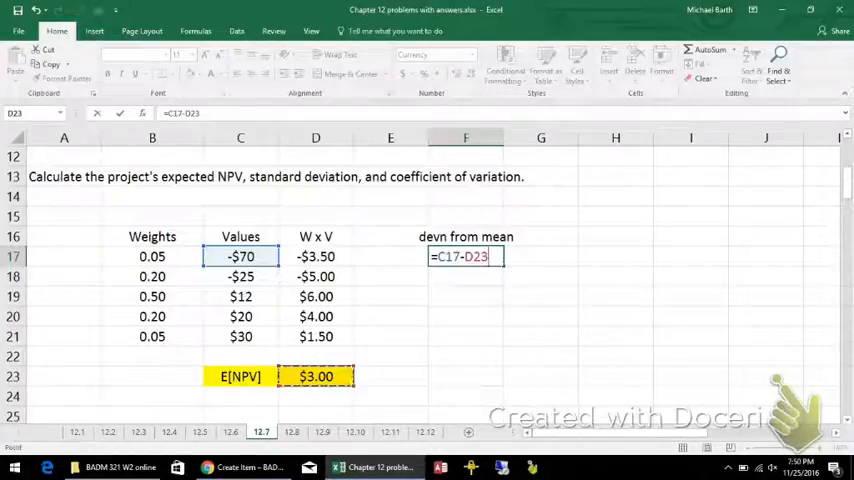
{"action": "key", "text": "Return"}
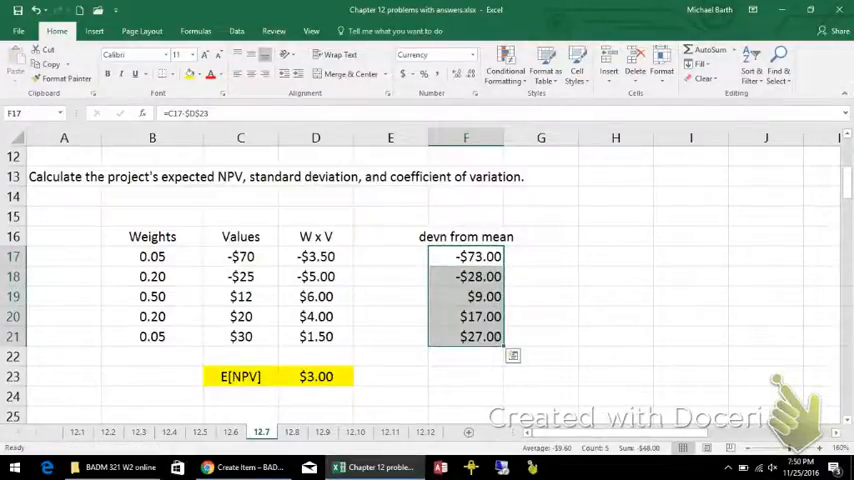
{"action": "left_click", "coordinate": [466, 336]}
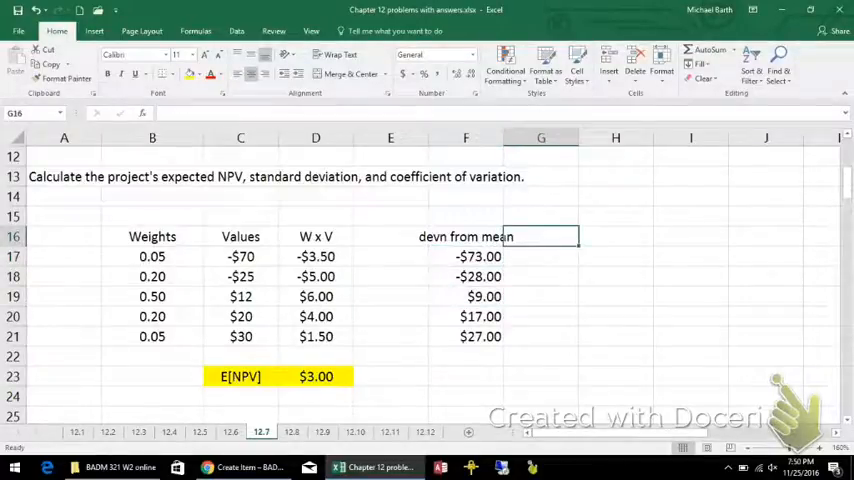
Step: Add a 'sqrd devn' column with =F17^2 filled to G21, $5,329.00 to $729.00
{"action": "type", "text": "sqrd devn"}
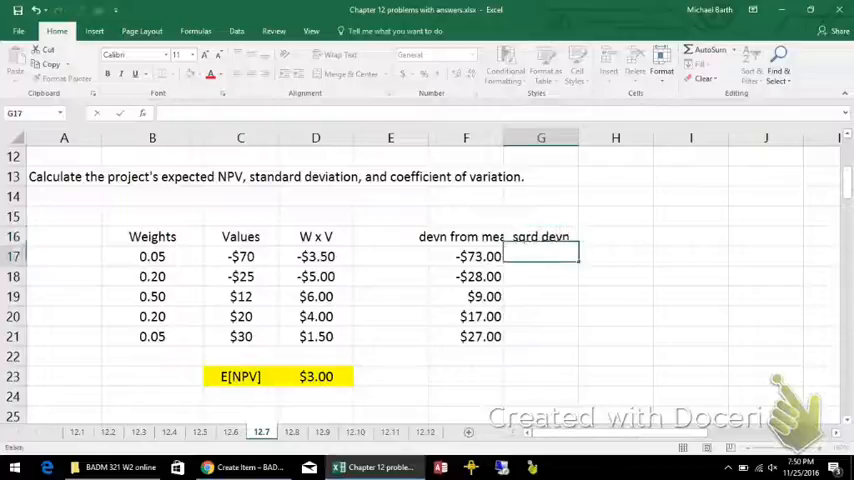
{"action": "type", "text": "=F17^2"}
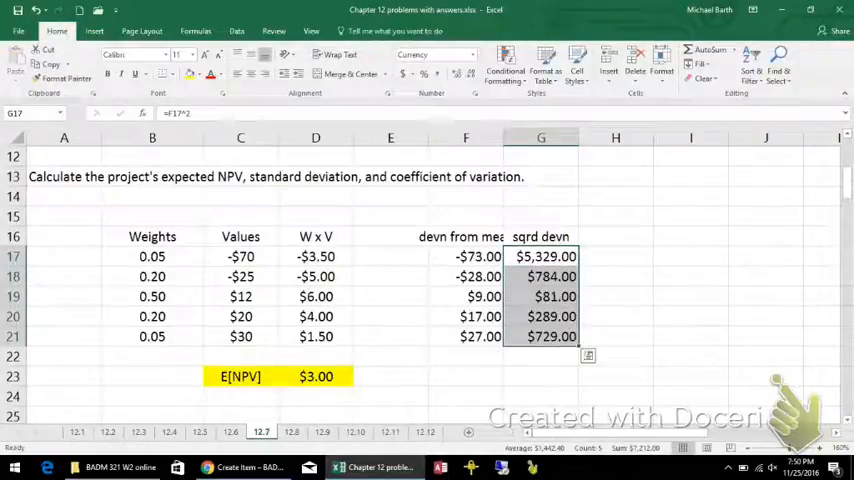
{"action": "left_click", "coordinate": [615, 316]}
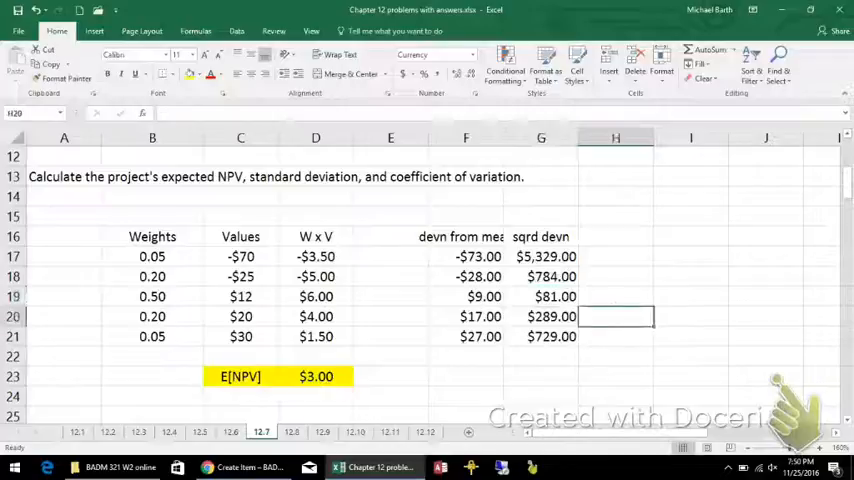
Step: Head H16 'wgt x sqrd devn' and enter =B17*G17, giving $266.45
{"action": "left_click", "coordinate": [615, 236]}
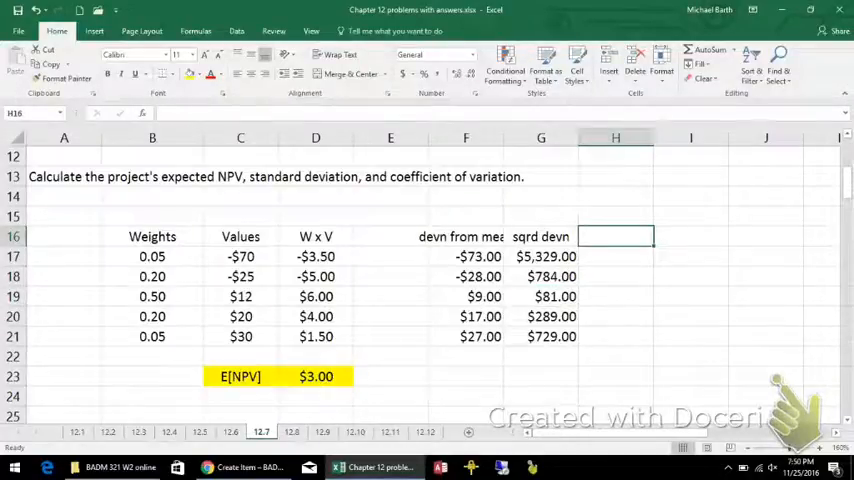
{"action": "type", "text": "wgt x sqrd devn"}
{"action": "left_click", "coordinate": [616, 256]}
{"action": "type", "text": "=B17*"}
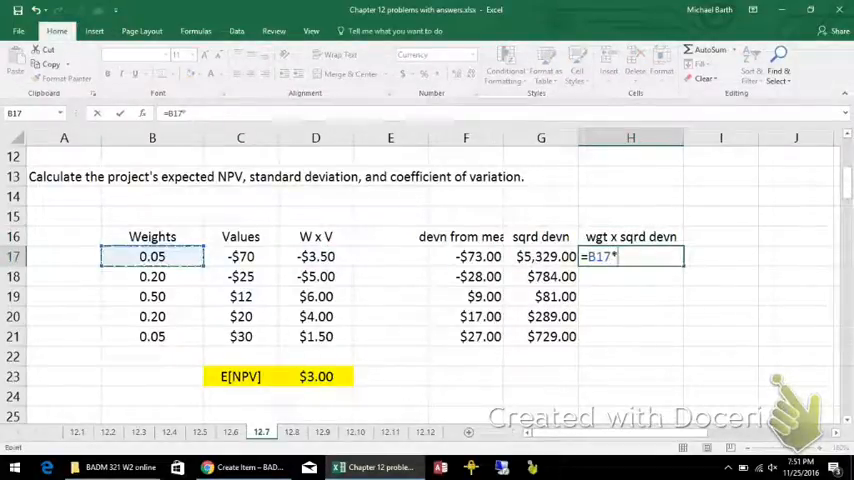
{"action": "key", "text": "Return"}
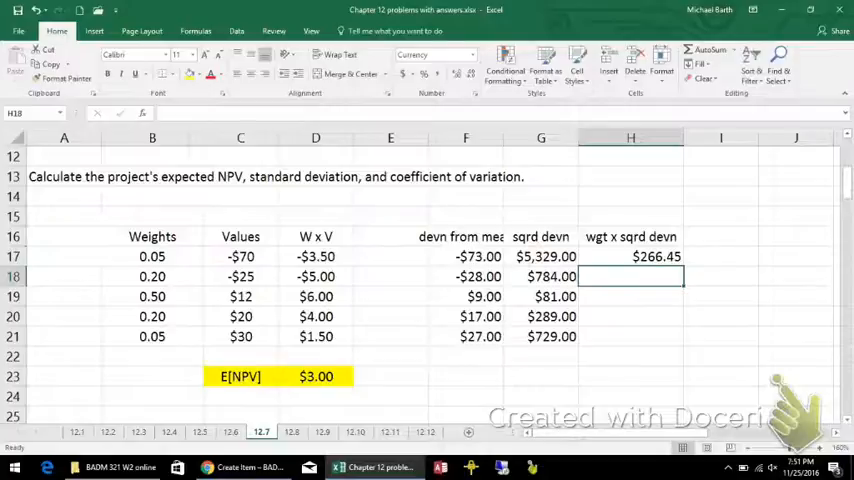
{"action": "left_click_drag", "start_coordinate": [630, 256], "coordinate": [630, 336]}
{"action": "type", "text": "variance"}
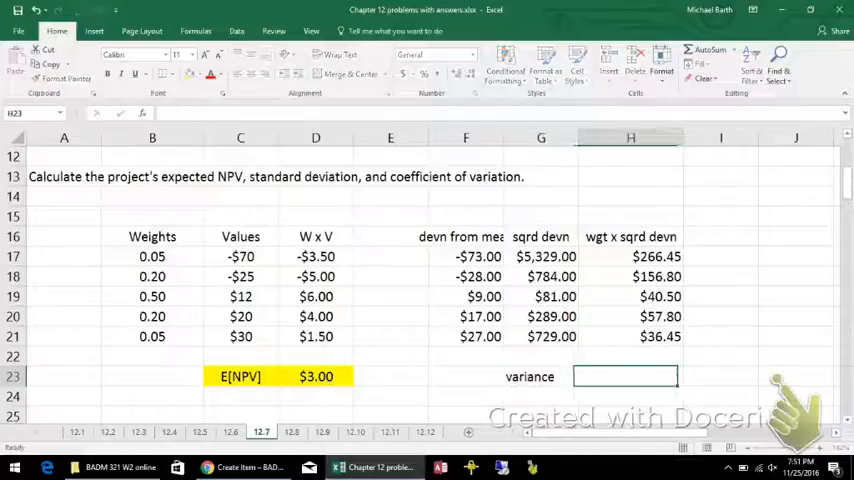
Step: Enter =SUM(H17:H21) in H23 for a $558.00 variance
{"action": "type", "text": "=sum("}
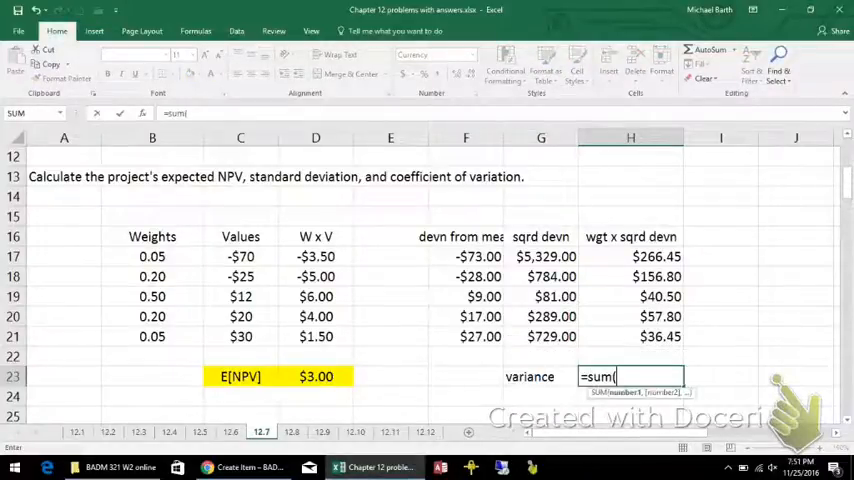
{"action": "left_click_drag", "start_coordinate": [630, 256], "coordinate": [630, 336]}
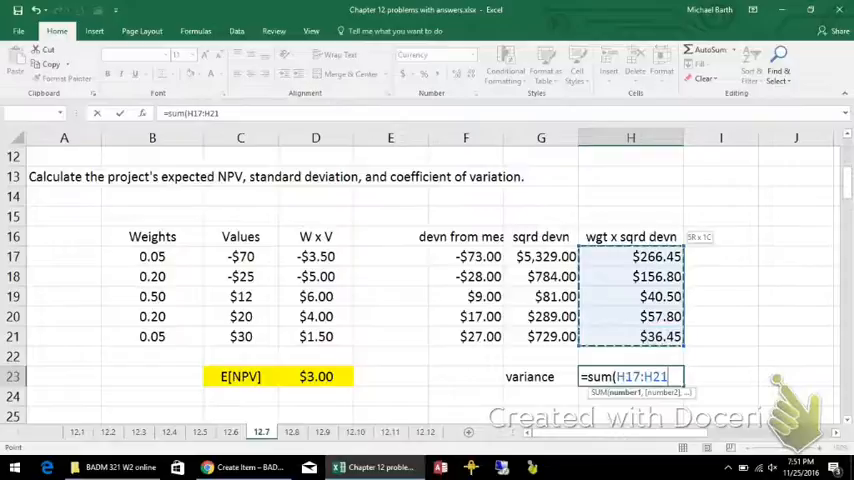
{"action": "key", "text": "Return"}
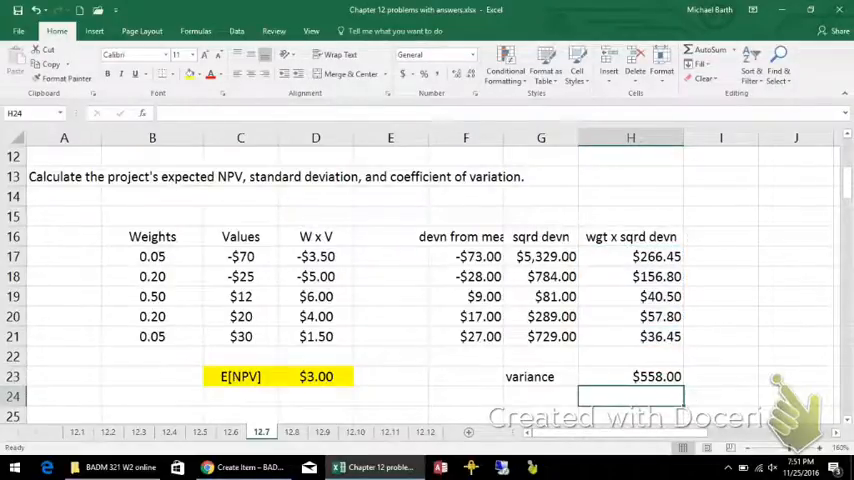
{"action": "left_click", "coordinate": [540, 395]}
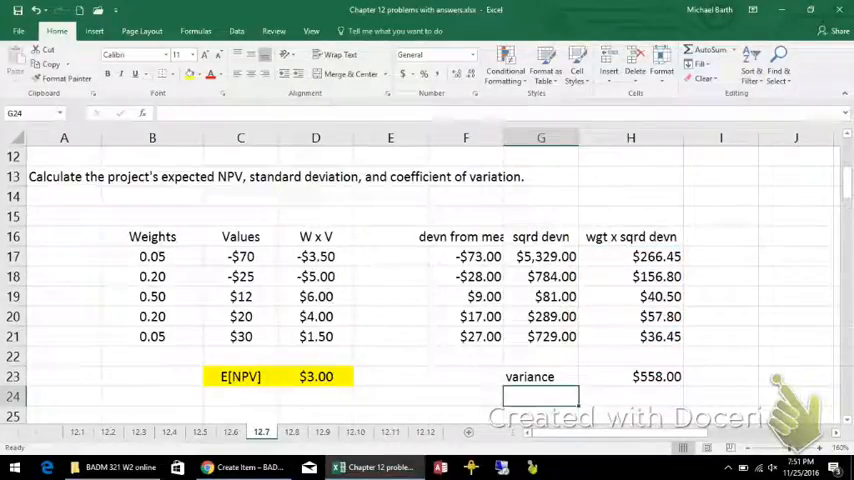
Step: Label G24 'standard deviation' and enter =SQRT(H23) in H24, giving $23.62 with yellow fill
{"action": "type", "text": "standar"}
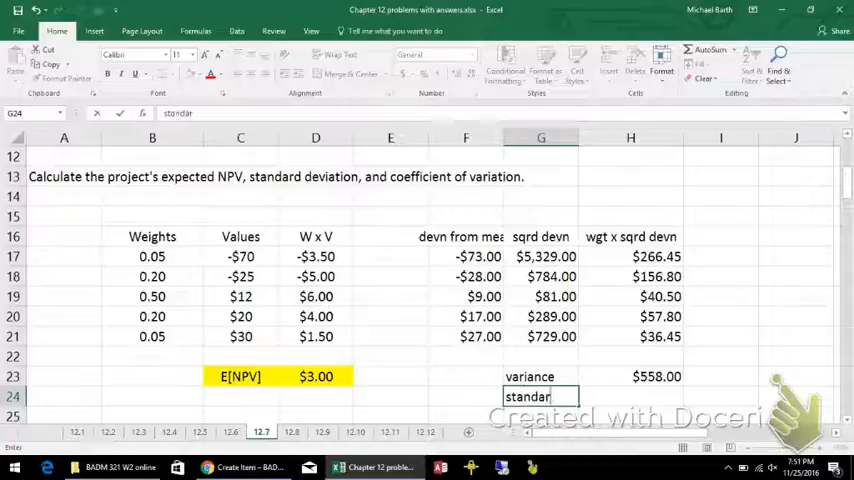
{"action": "type", "text": "d deviation"}
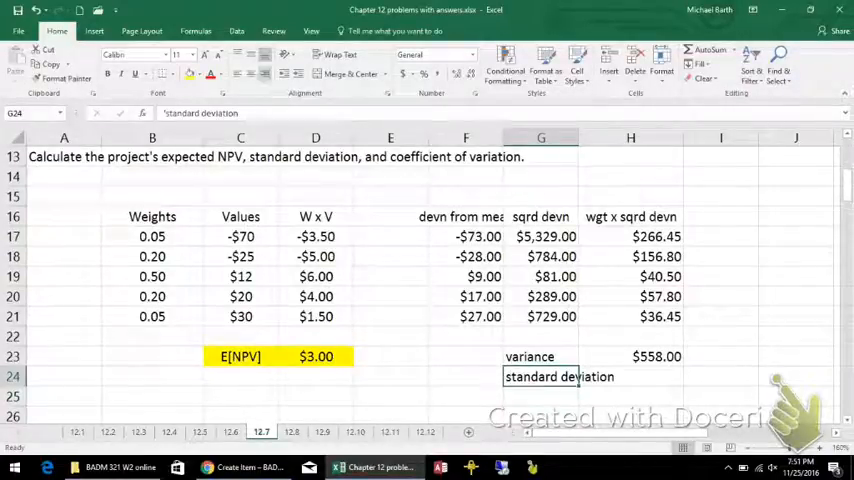
{"action": "left_click", "coordinate": [631, 376]}
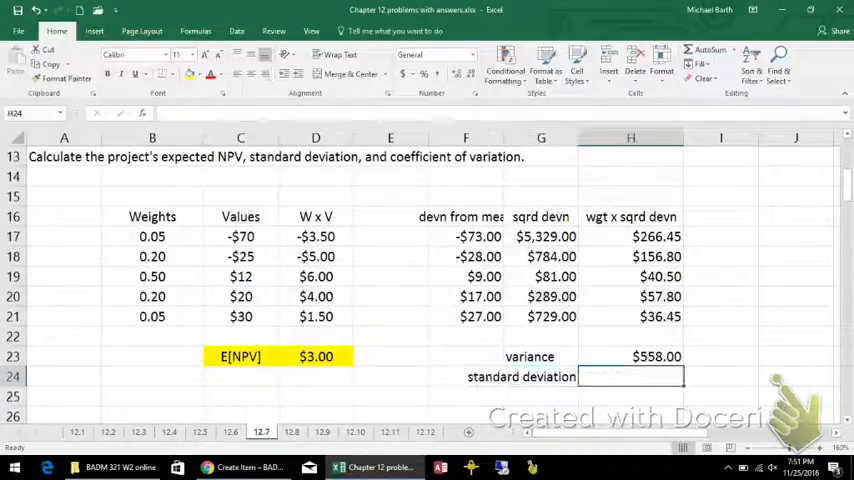
{"action": "type", "text": "=sqrt"}
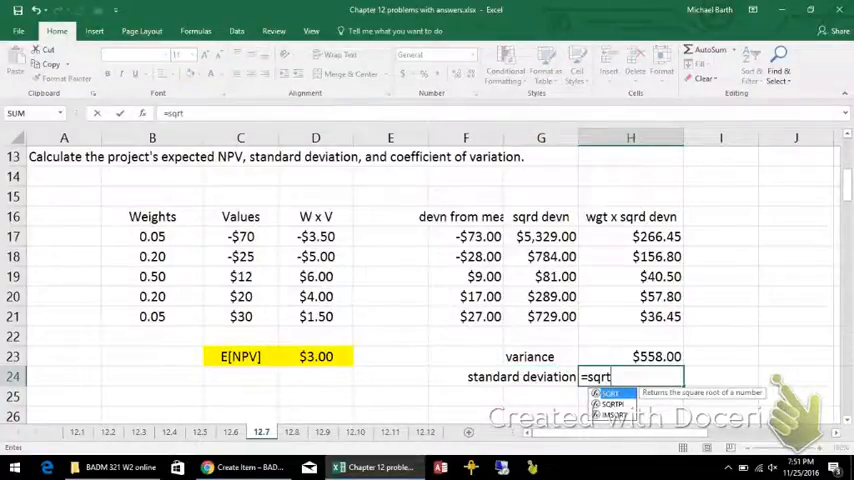
{"action": "key", "text": "Return"}
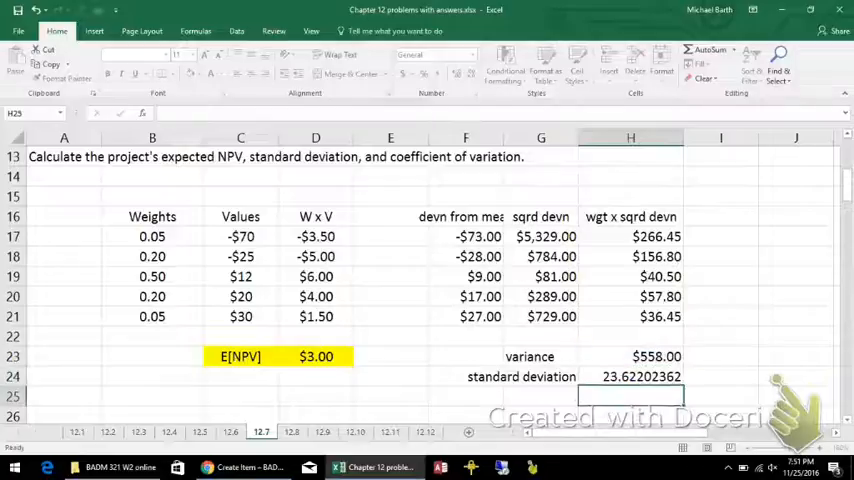
{"action": "left_click", "coordinate": [631, 376]}
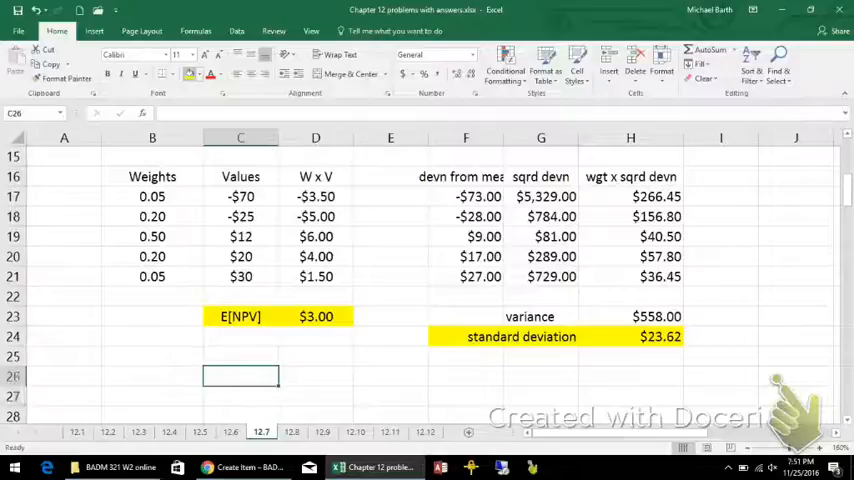
Step: Type 'Coefficient of Variation = Std devn / mean =' in C26, correcting the misspelling
{"action": "type", "text": "Coeffic"}
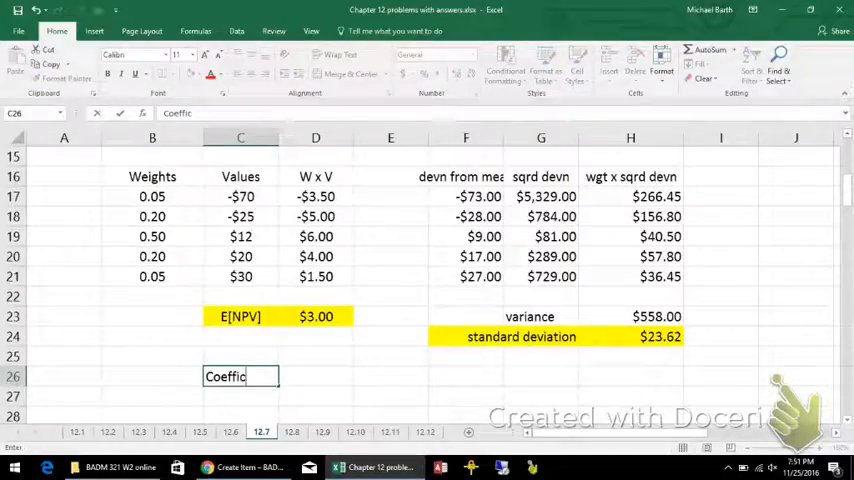
{"action": "type", "text": "ient of Varitio"}
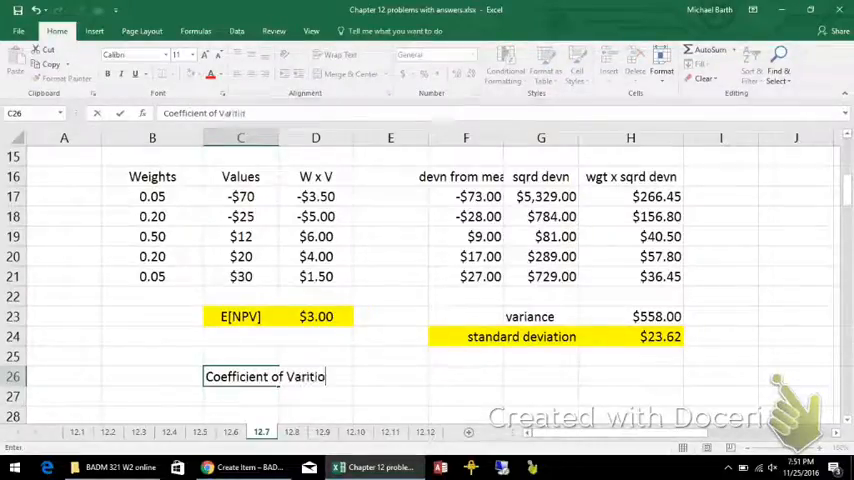
{"action": "type", "text": "n"}
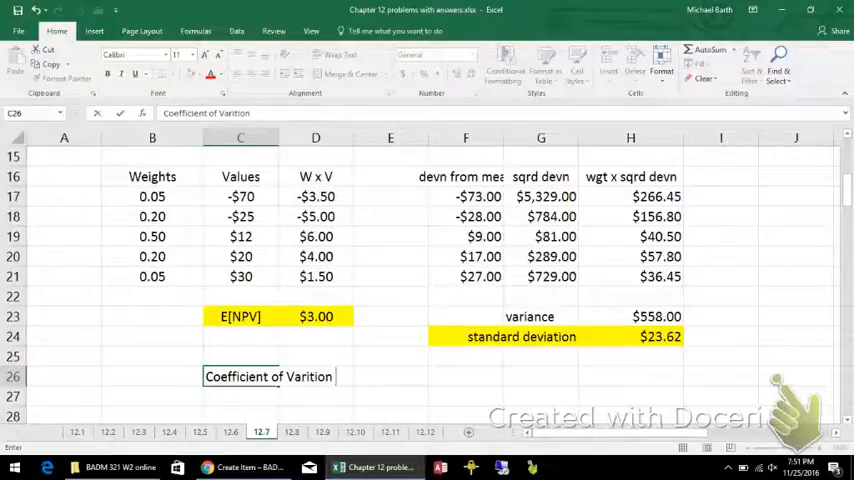
{"action": "scroll", "scroll_direction": "up", "scroll_amount": 3}
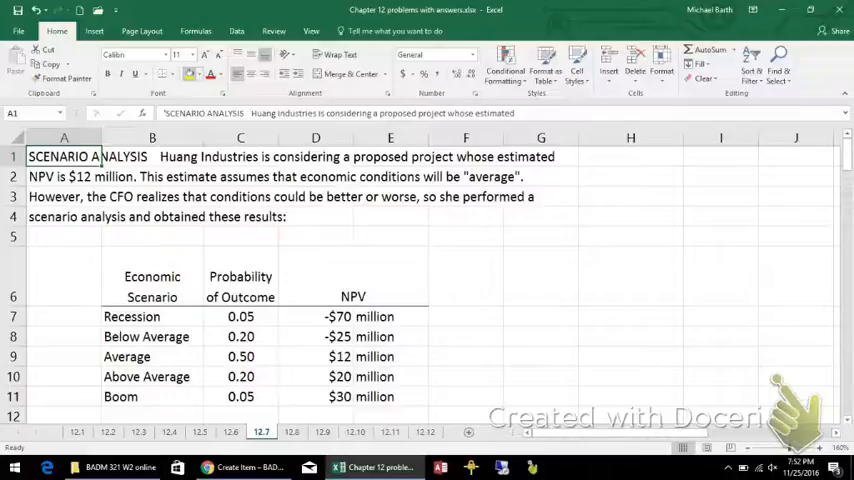
{"action": "scroll", "scroll_direction": "down", "scroll_amount": 3}
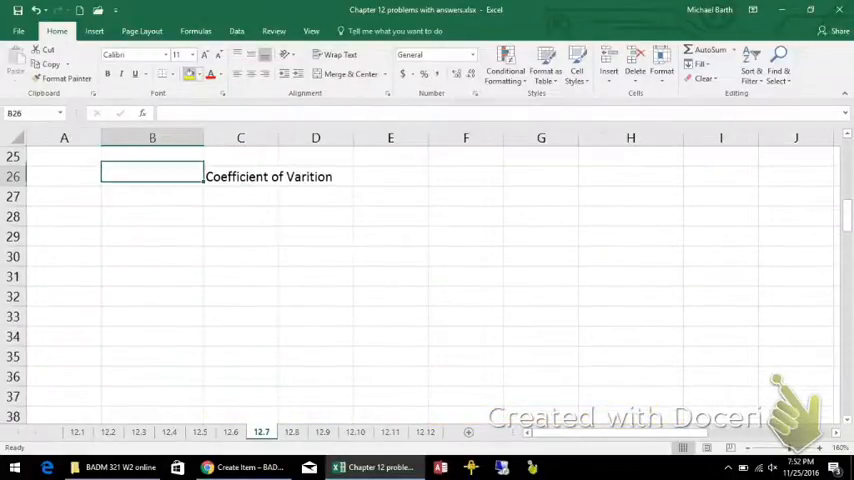
{"action": "left_click", "coordinate": [240, 177]}
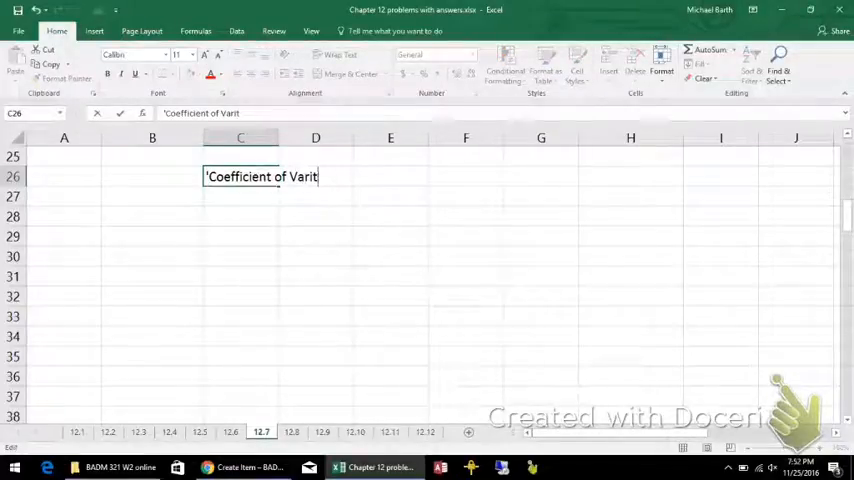
{"action": "type", "text": "ation"}
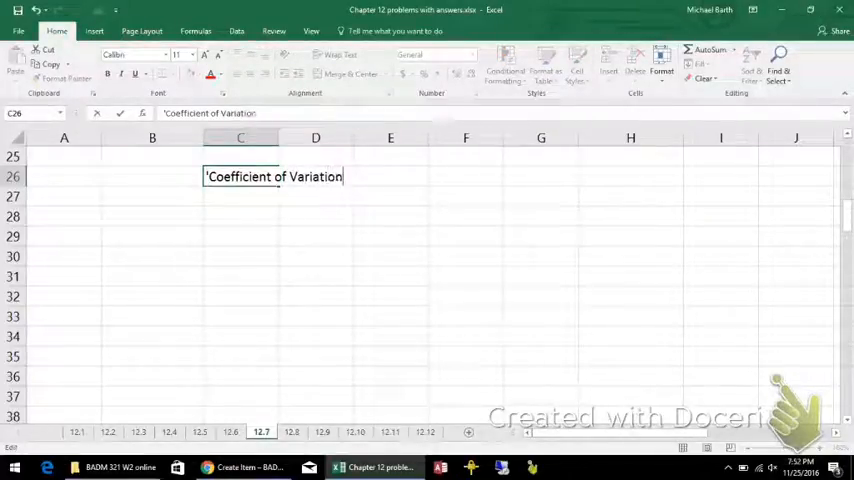
{"action": "type", "text": "= Std devn"}
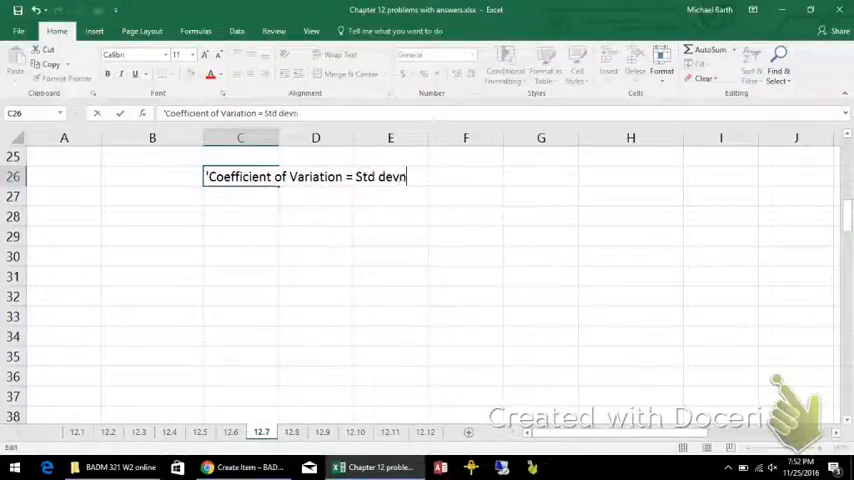
{"action": "type", "text": "/ mean"}
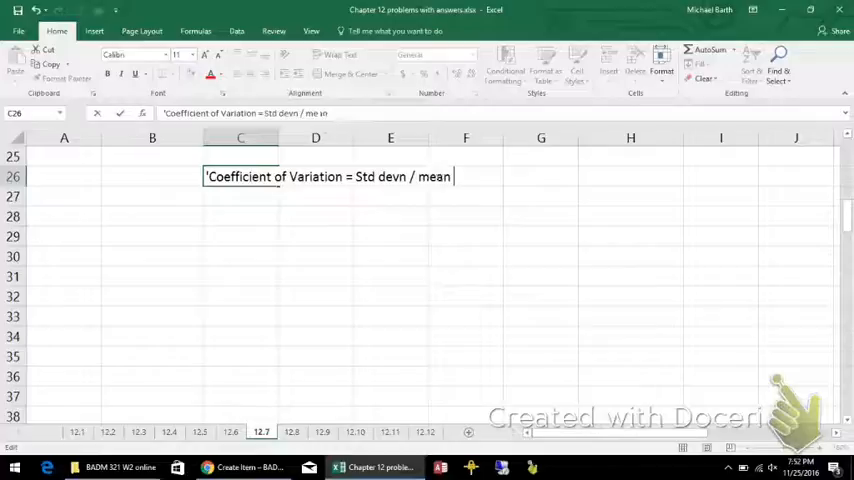
{"action": "key", "text": "Return"}
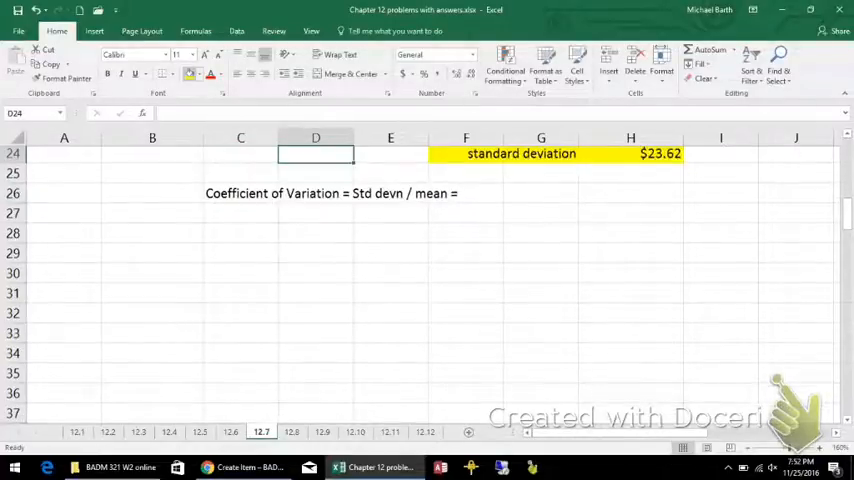
{"action": "scroll", "scroll_direction": "up", "scroll_amount": 3}
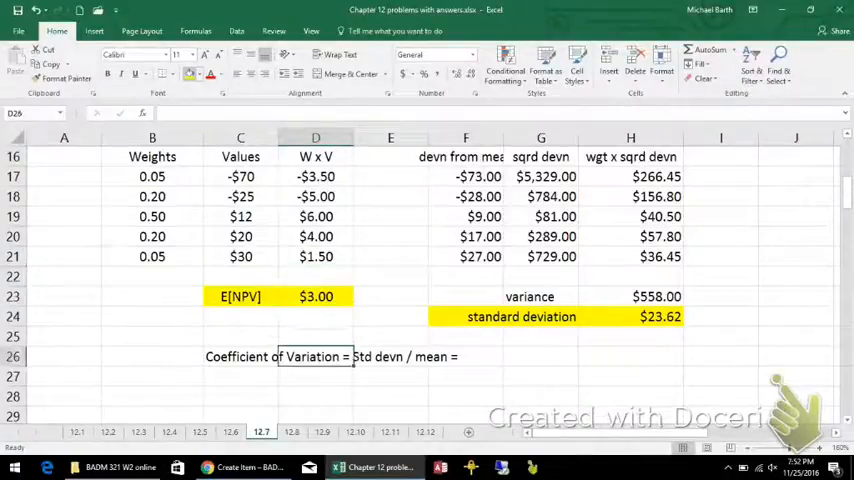
{"action": "left_click", "coordinate": [540, 356]}
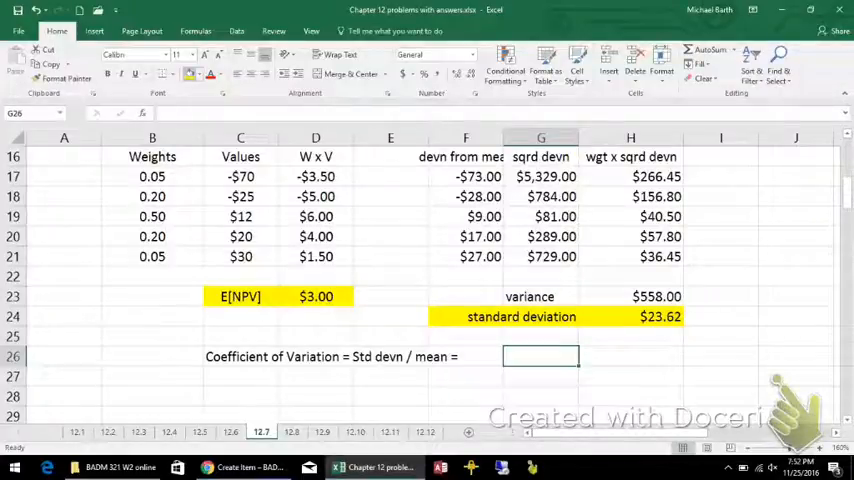
Step: Enter =H24/D23 in G26, giving a coefficient of variation of 7.8740079
{"action": "type", "text": "="}
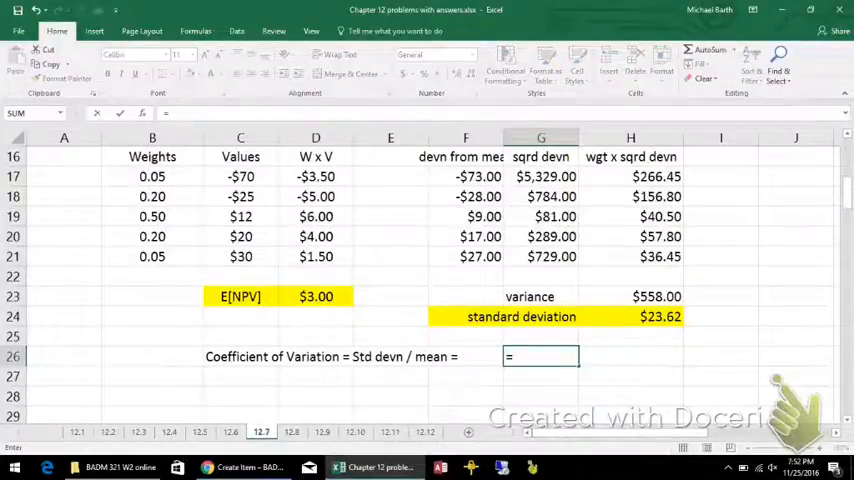
{"action": "left_click", "coordinate": [630, 316]}
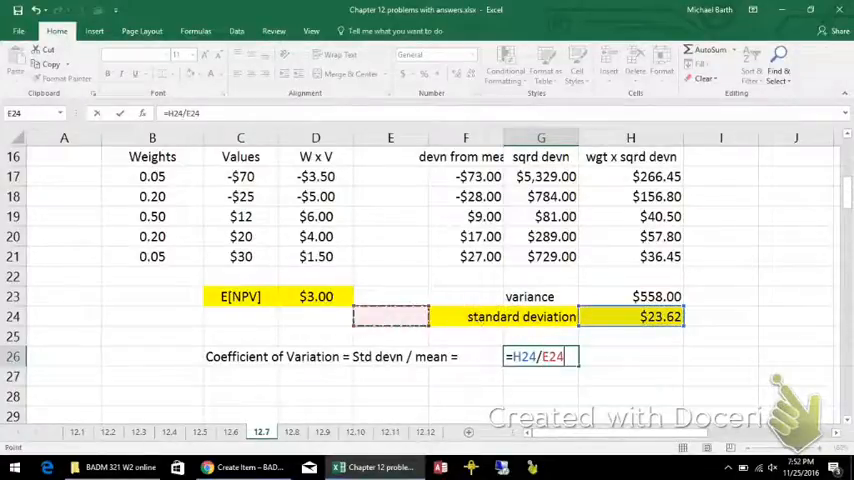
{"action": "key", "text": "Return"}
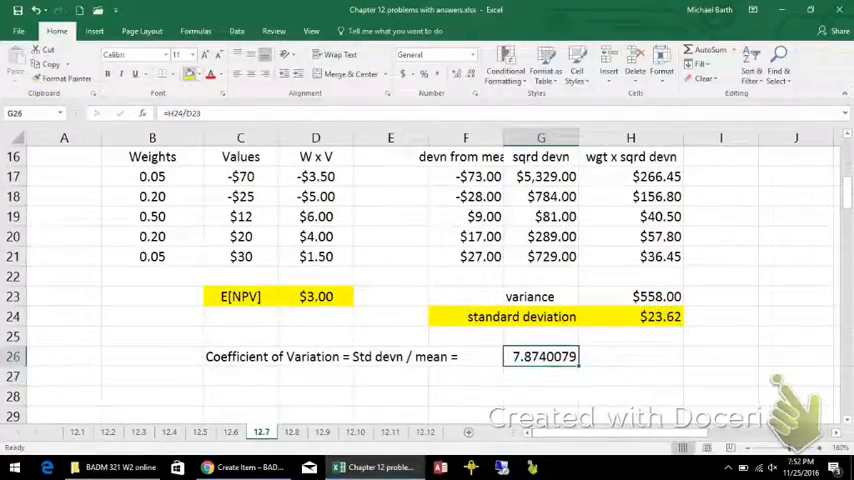